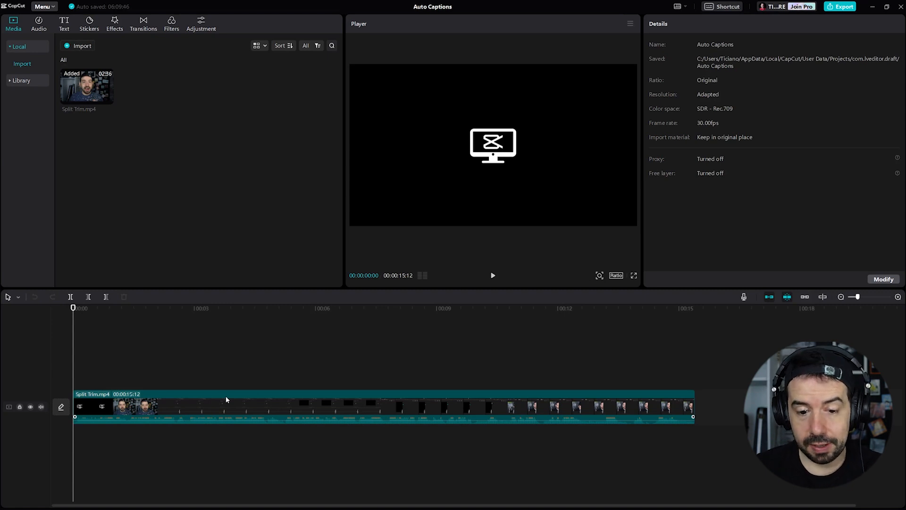
pyautogui.moveTo(497, 408)
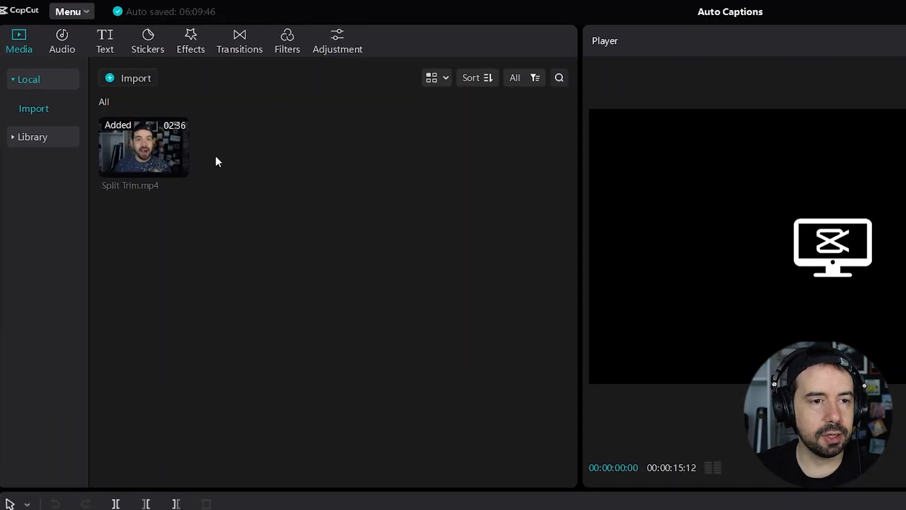
# Open Auto captions under Text and keep English as the speech language
pyautogui.click(105, 40)
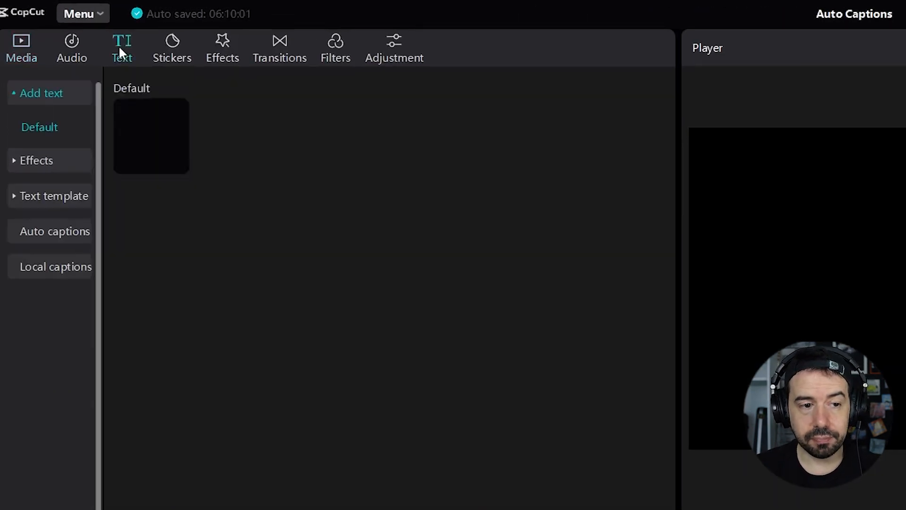
pyautogui.click(55, 231)
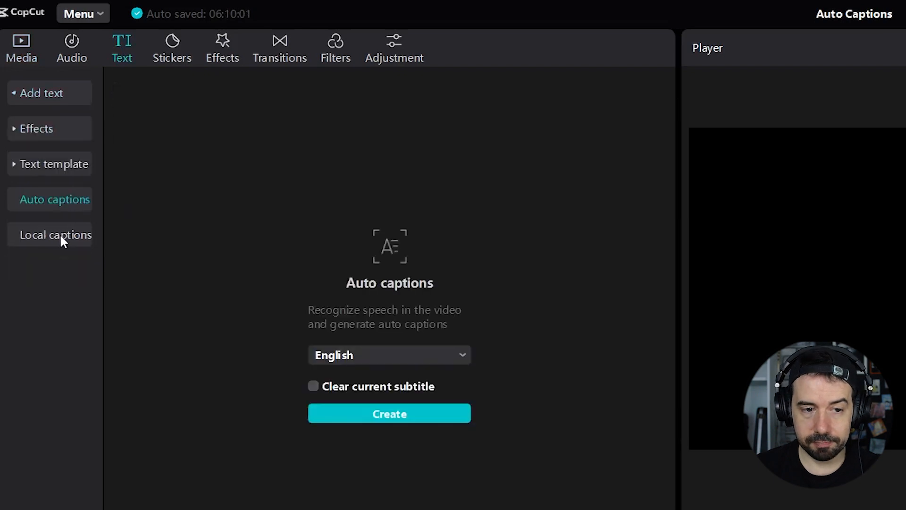
pyautogui.moveTo(454, 370)
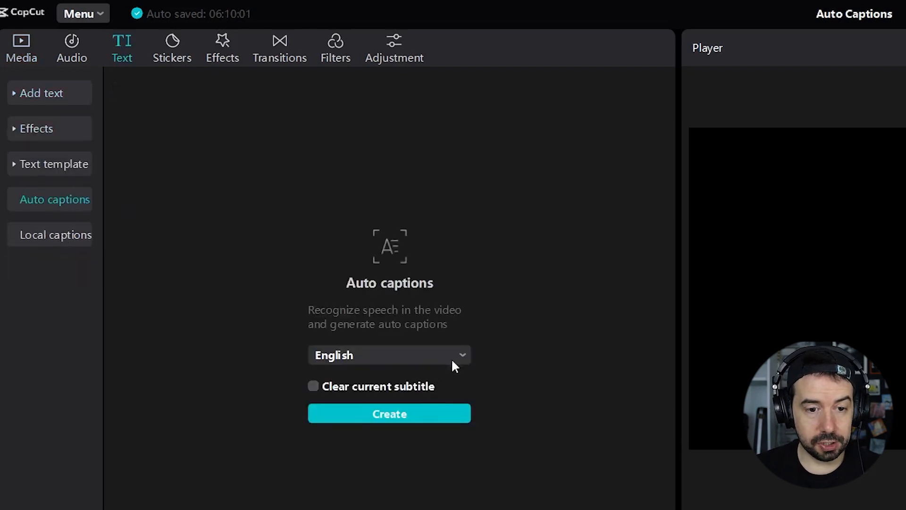
pyautogui.click(390, 355)
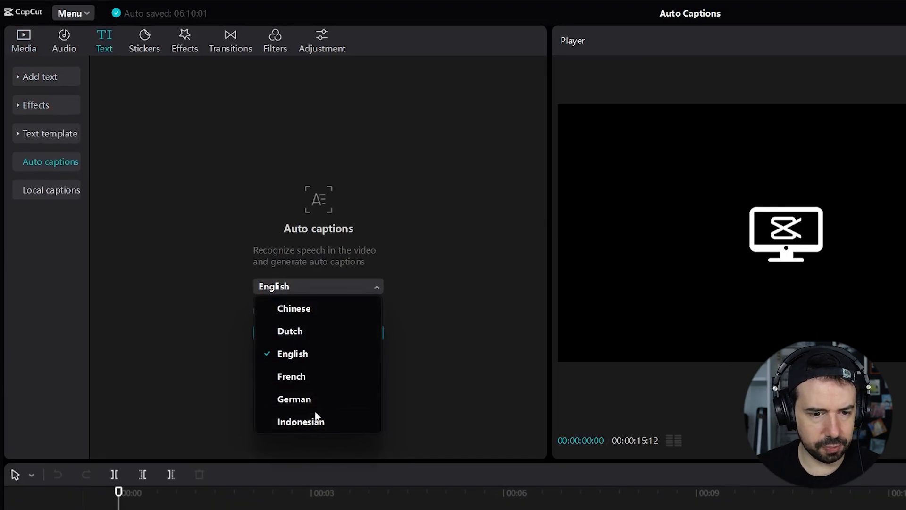
pyautogui.scroll(-3)
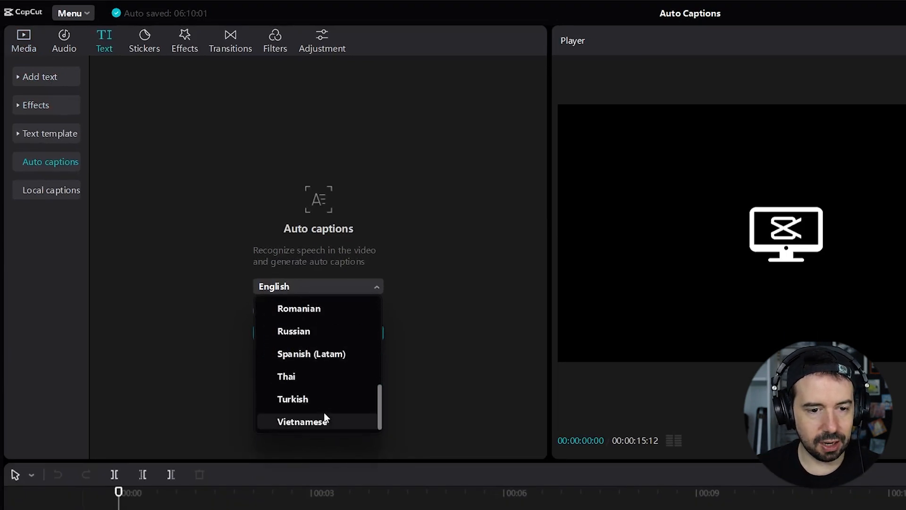
pyautogui.click(317, 286)
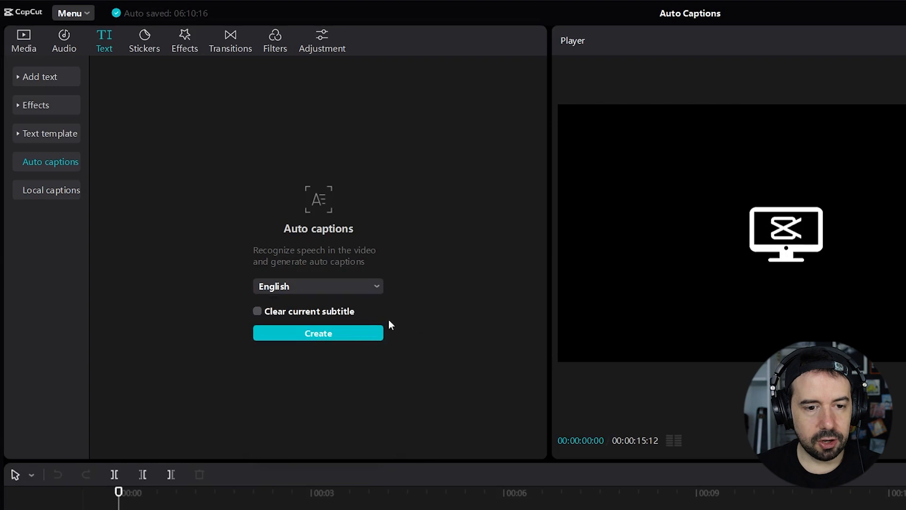
# Generate English captions from the video's speech onto a caption track
pyautogui.click(319, 333)
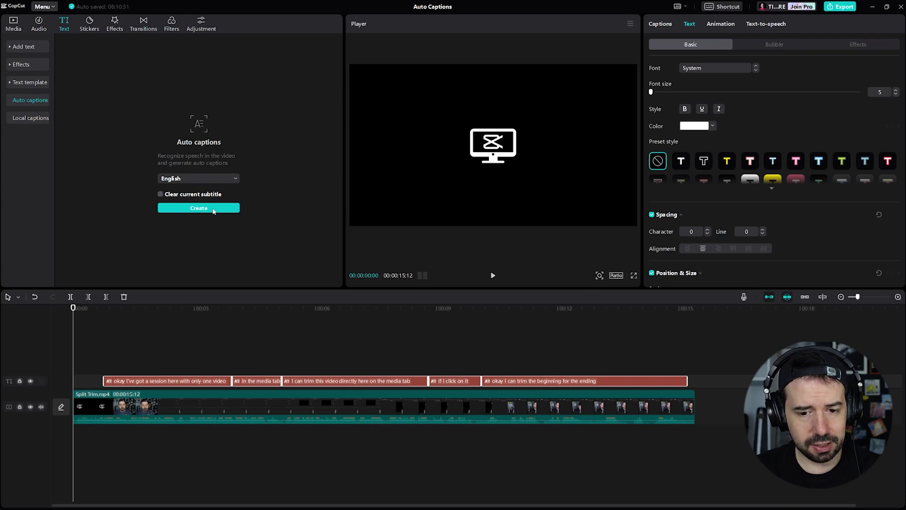
pyautogui.click(492, 275)
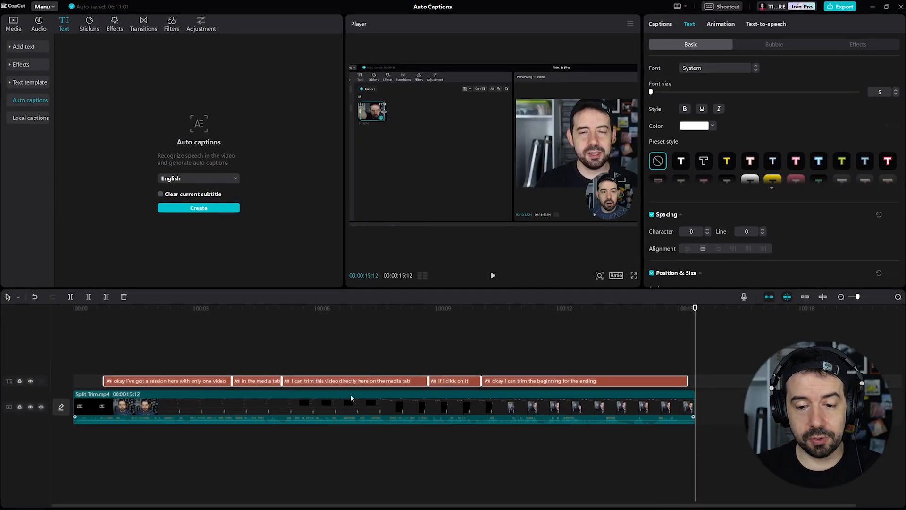
# Select a caption and set its text colour to pale yellow with font size 6
pyautogui.click(549, 381)
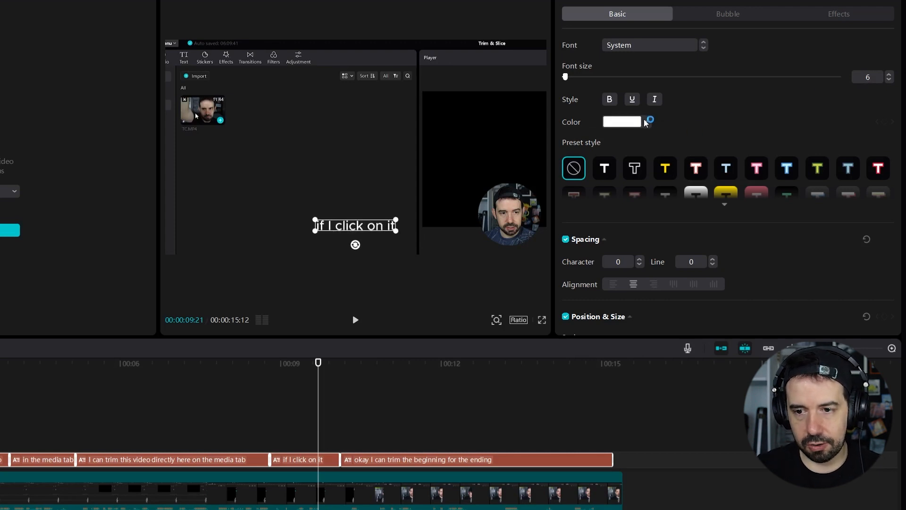
pyautogui.click(622, 121)
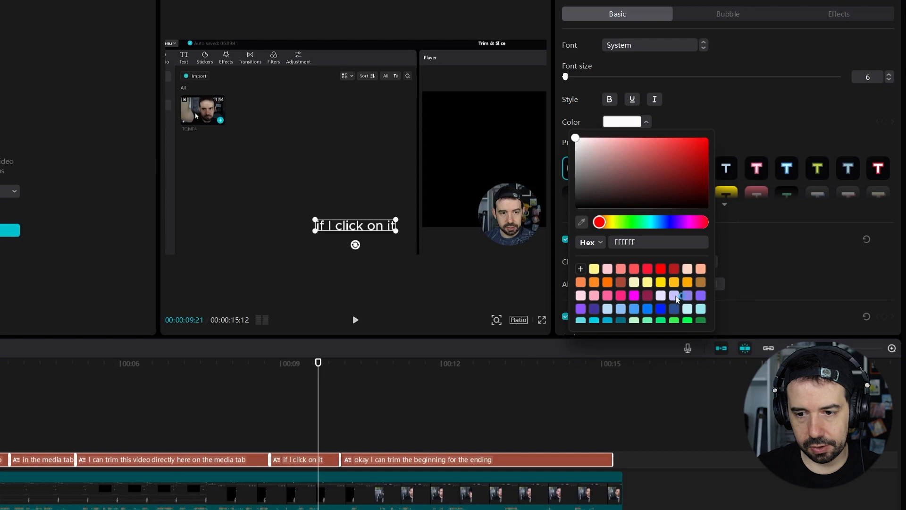
pyautogui.click(595, 268)
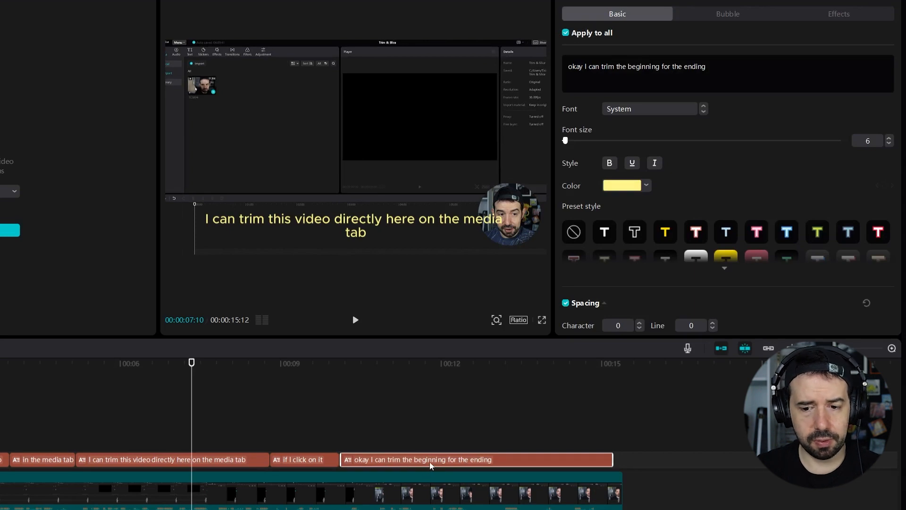
pyautogui.moveTo(368, 380)
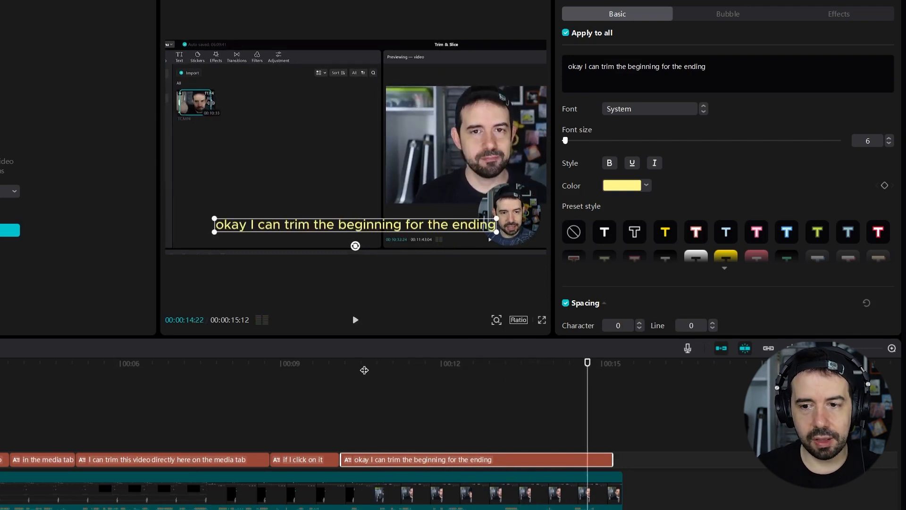
# Change the last caption's 'for the ending' to 'or the ending'
pyautogui.click(664, 66)
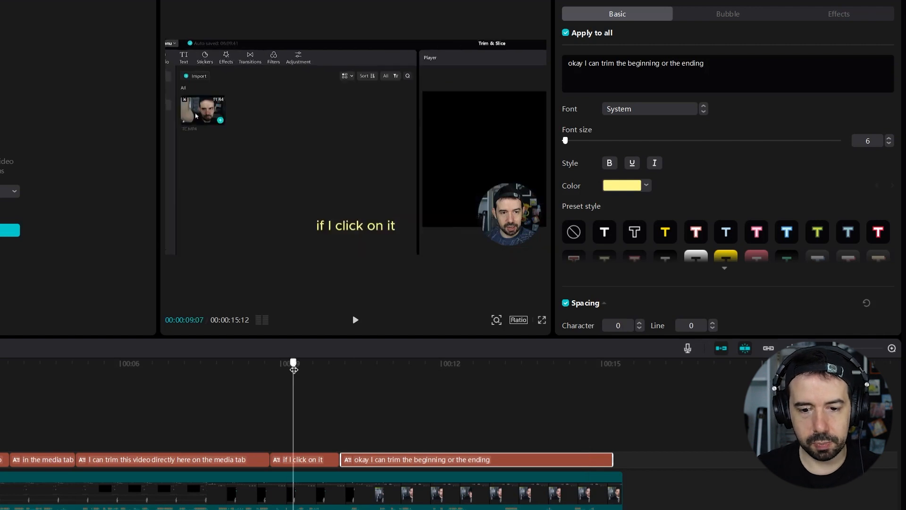
pyautogui.click(355, 320)
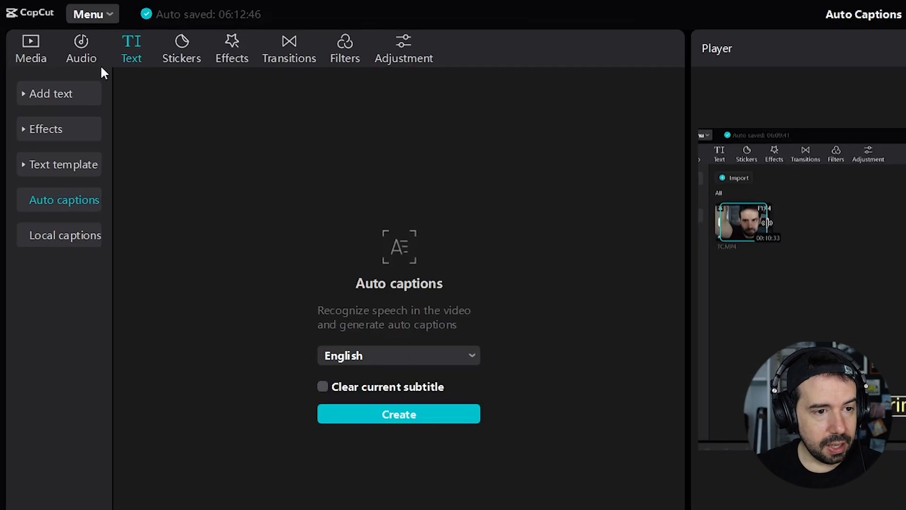
# Show the Local captions area for importing SRT, LRC or ASS files
pyautogui.click(64, 235)
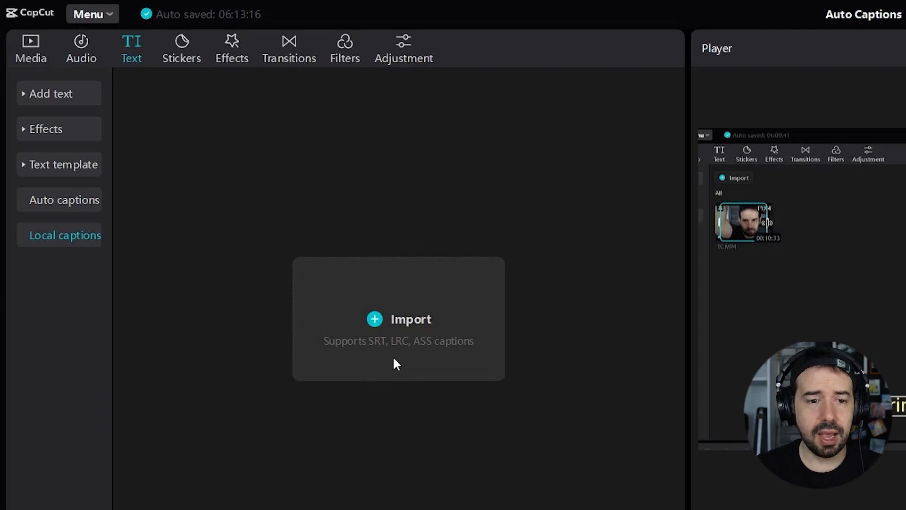
pyautogui.moveTo(453, 359)
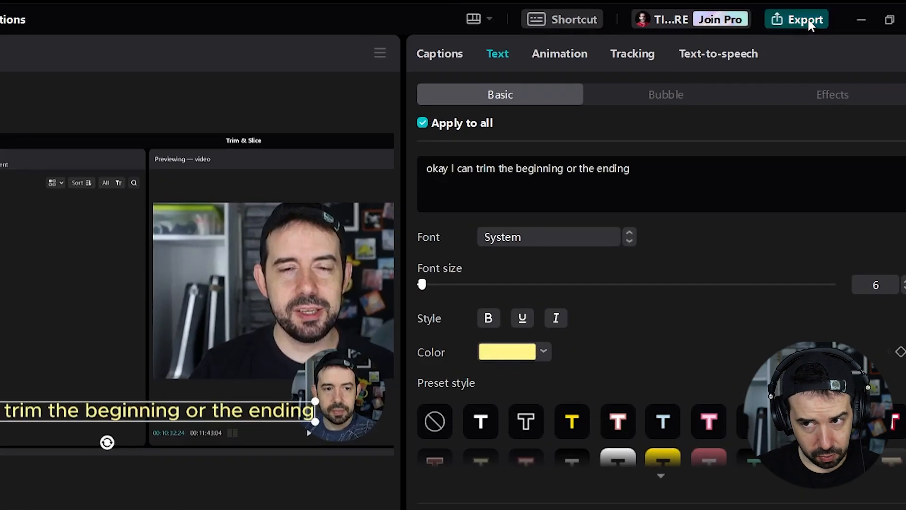
# In Export settings, enable caption exporting and view the SRT/TXT format choices
pyautogui.click(800, 19)
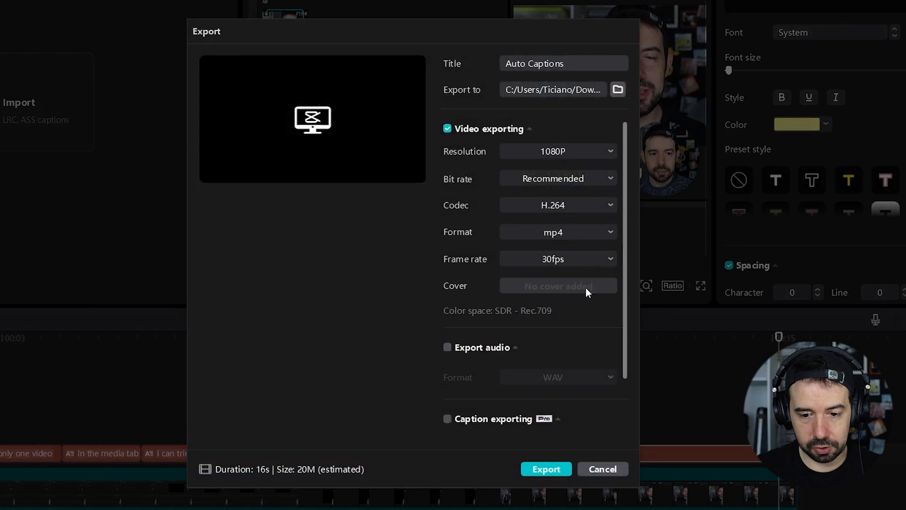
pyautogui.moveTo(550, 427)
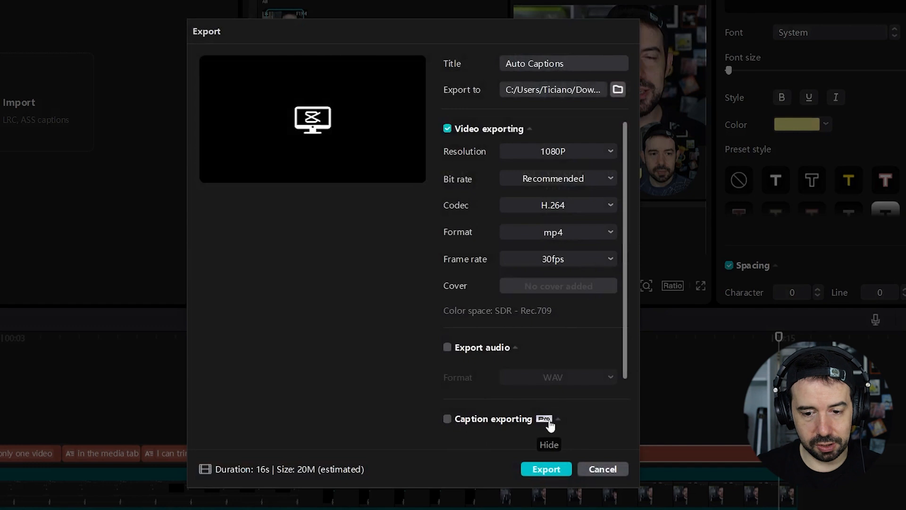
pyautogui.click(447, 419)
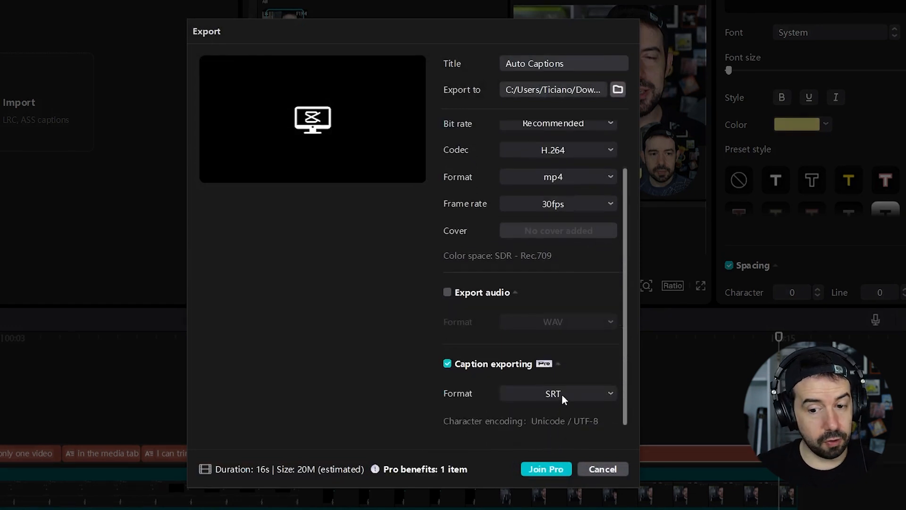
pyautogui.click(558, 393)
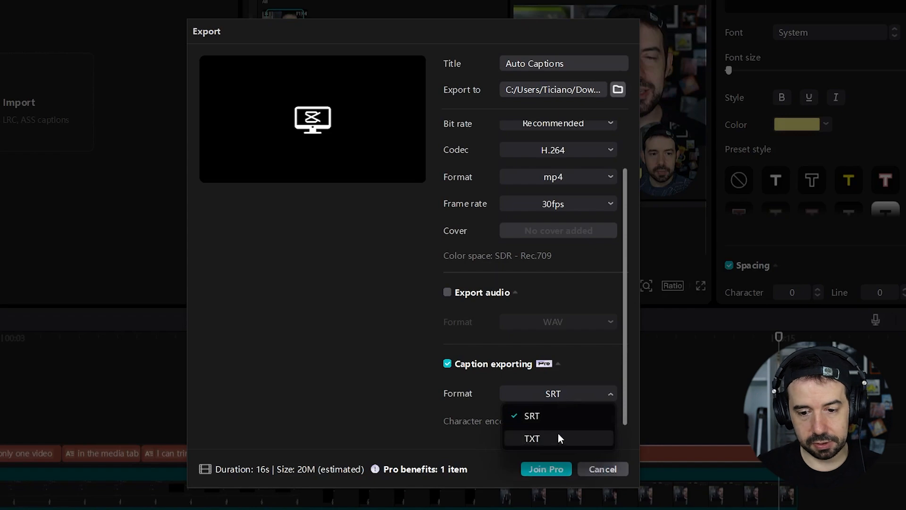